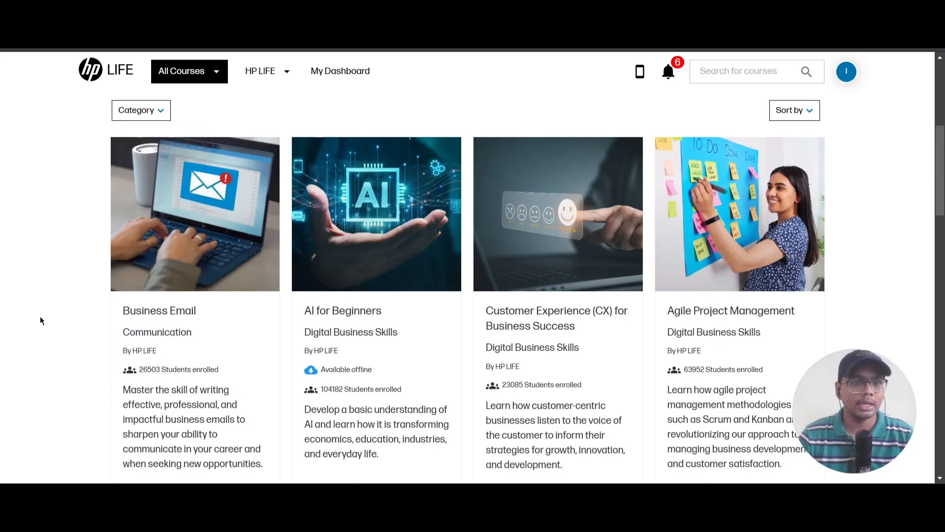
mouse_move(22, 316)
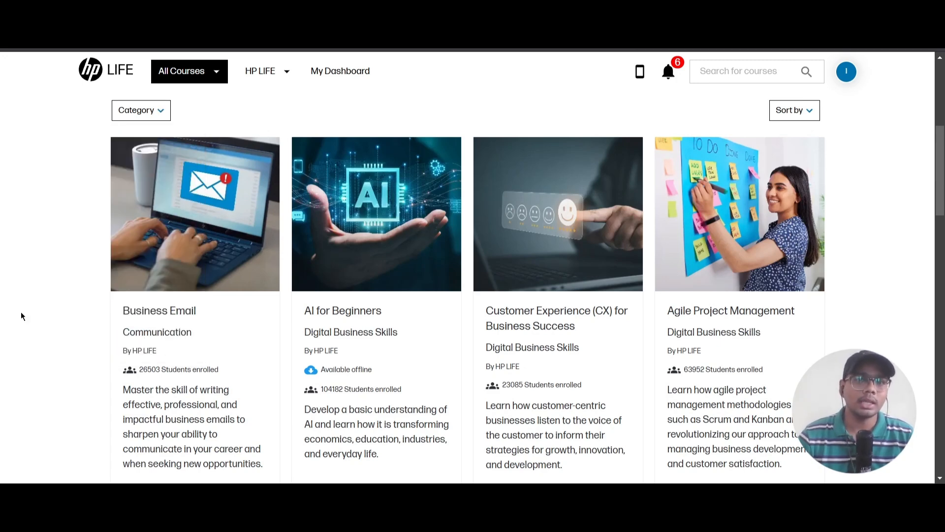
- Browse the course catalogue and enroll in Data Science & Analytics
scroll(up, 3)
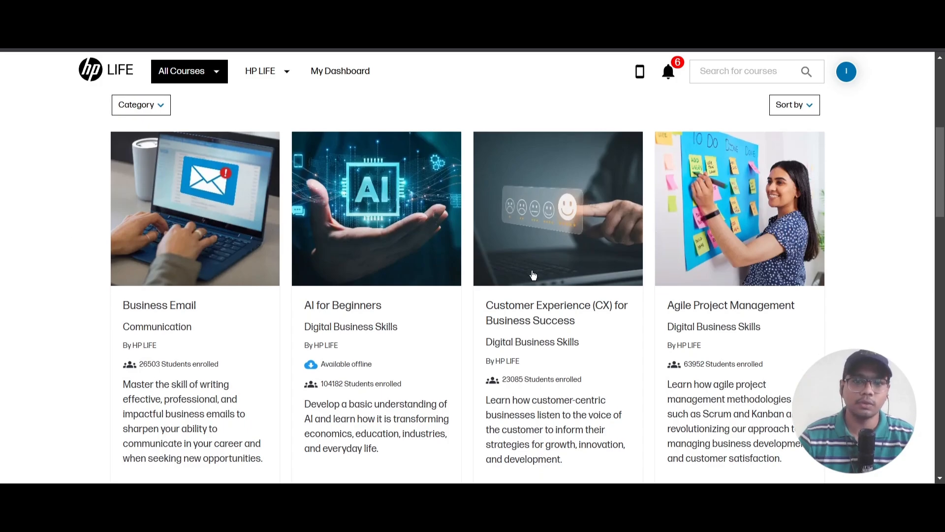
scroll(down, 3)
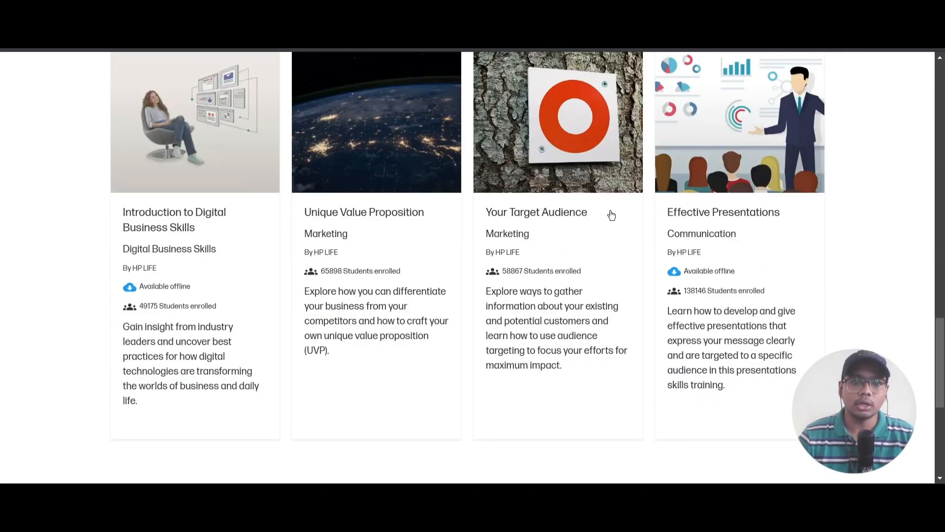
scroll(down, 3)
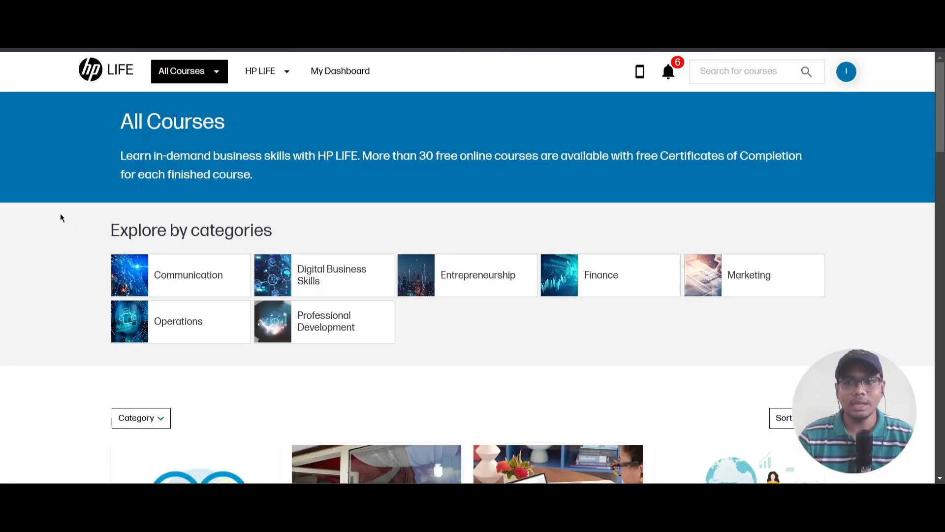
scroll(down, 3)
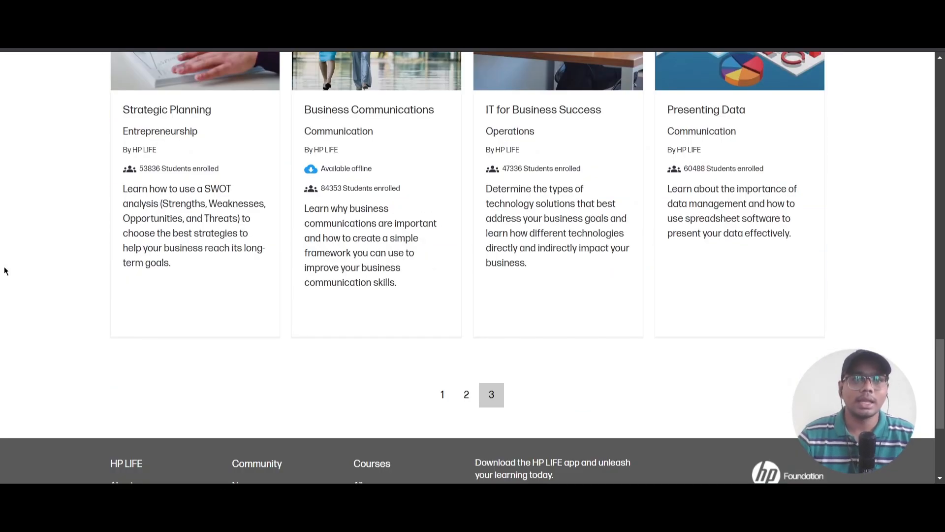
click(442, 395)
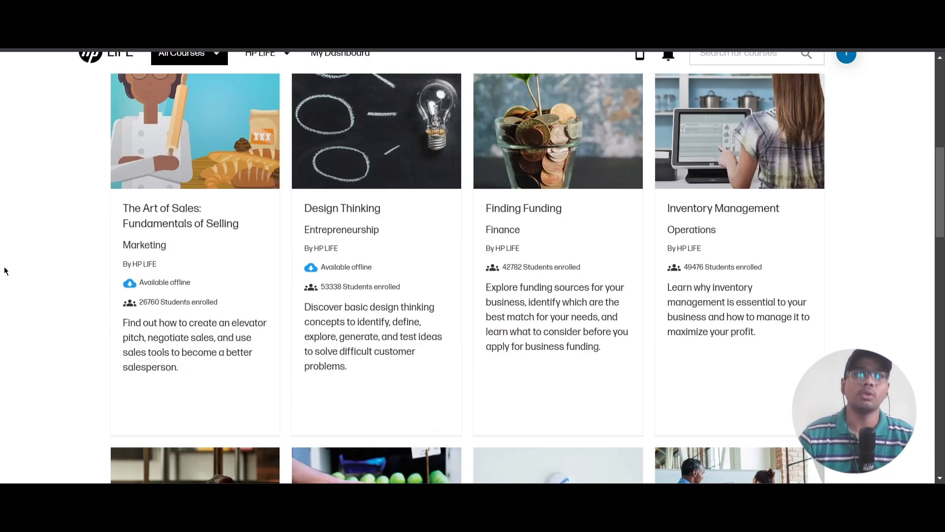
scroll(up, 3)
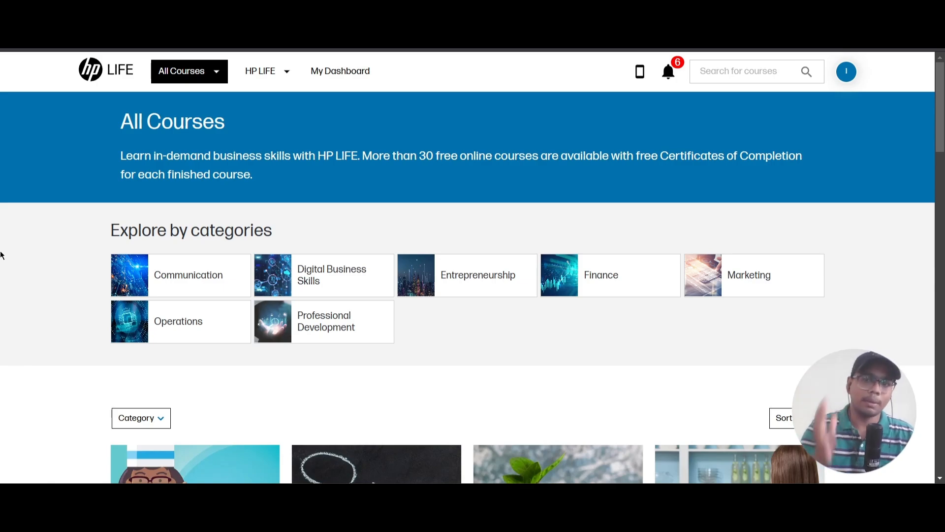
scroll(down, 3)
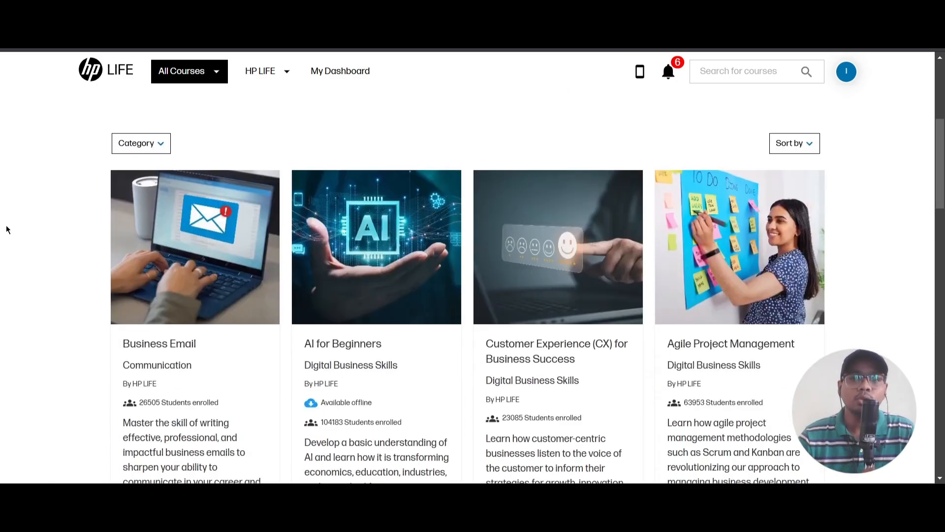
scroll(down, 3)
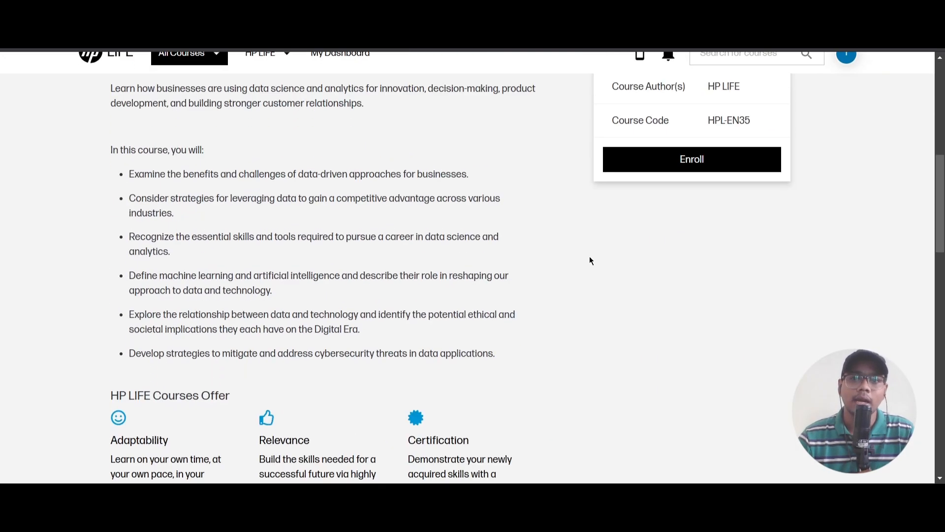
click(692, 159)
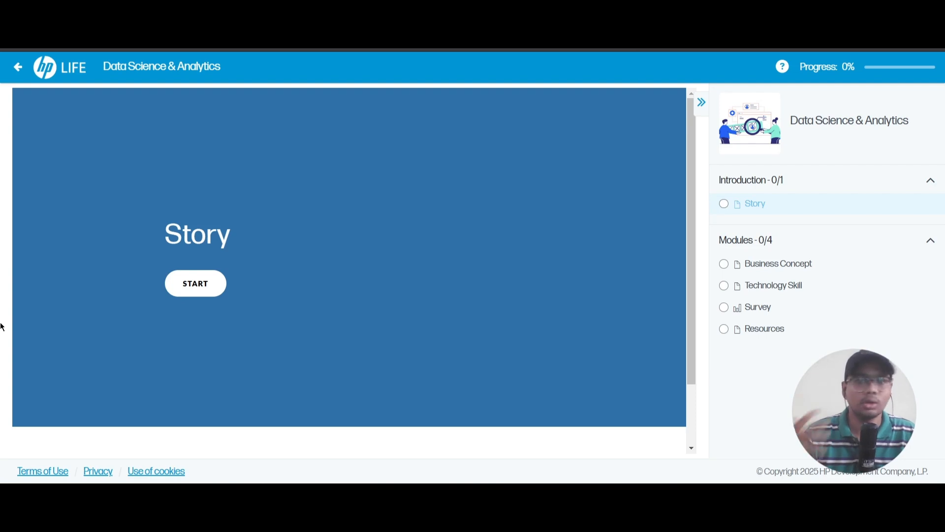
mouse_move(324, 323)
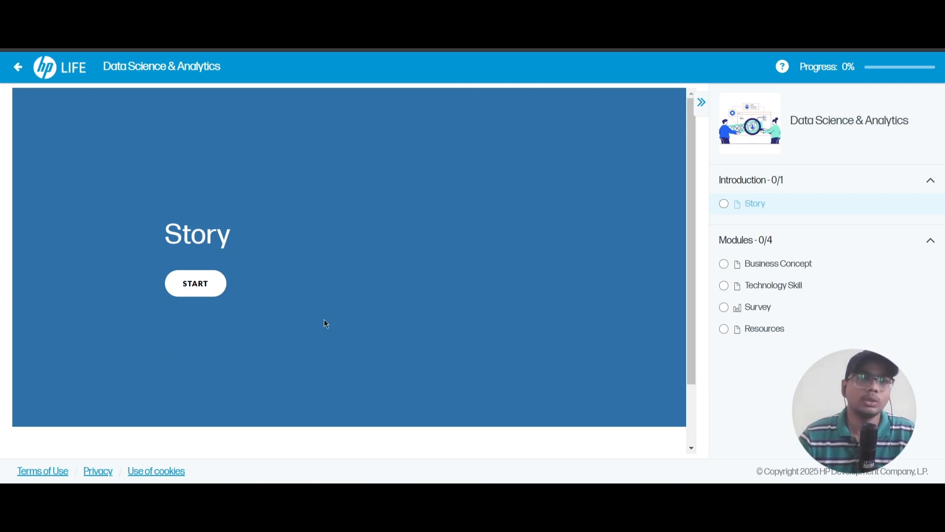
- Start the Story lesson, play its video, and continue to finish it
click(196, 283)
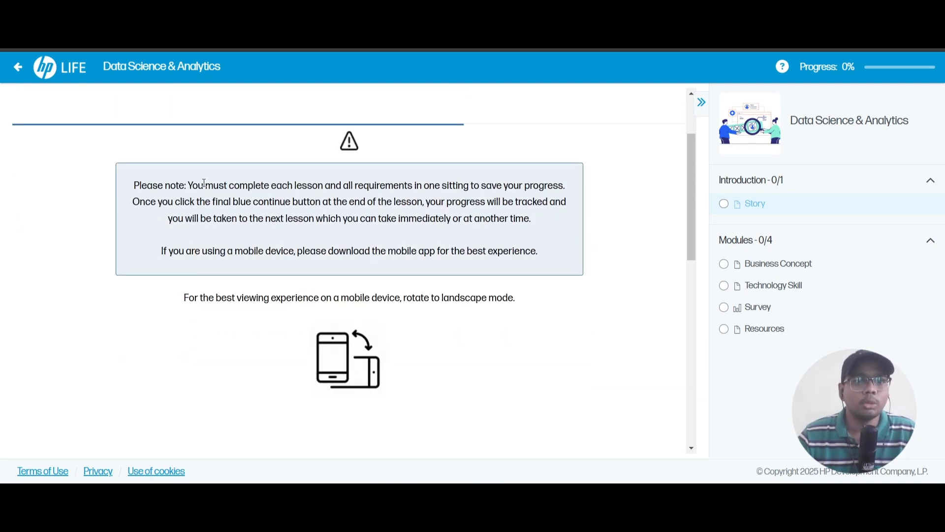
mouse_move(438, 195)
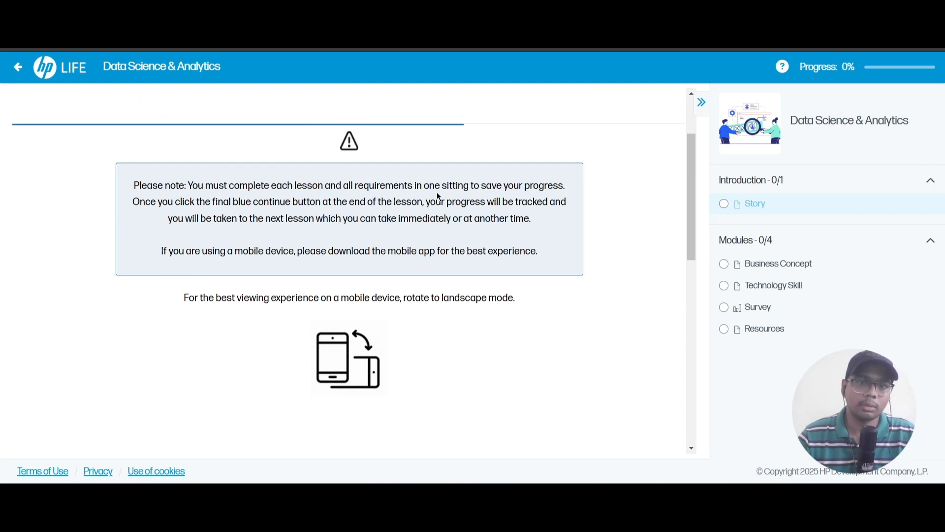
mouse_move(287, 271)
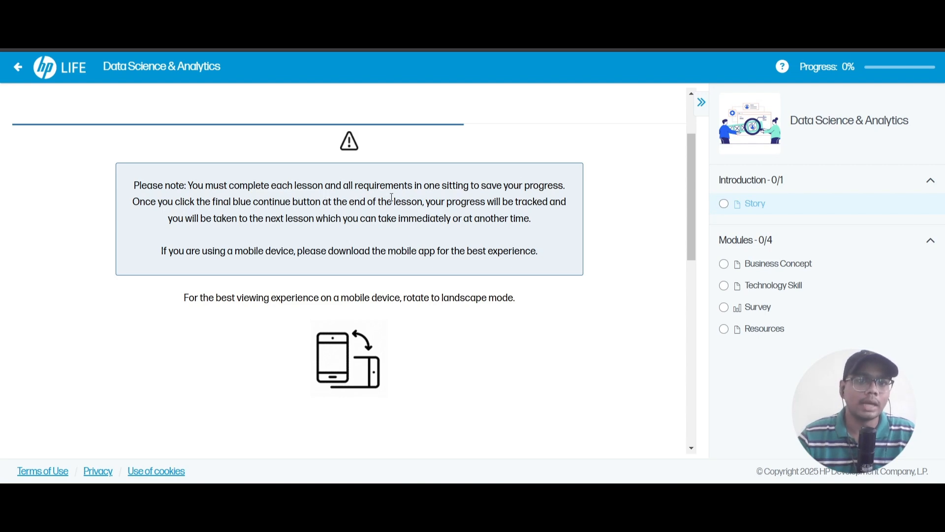
mouse_move(108, 217)
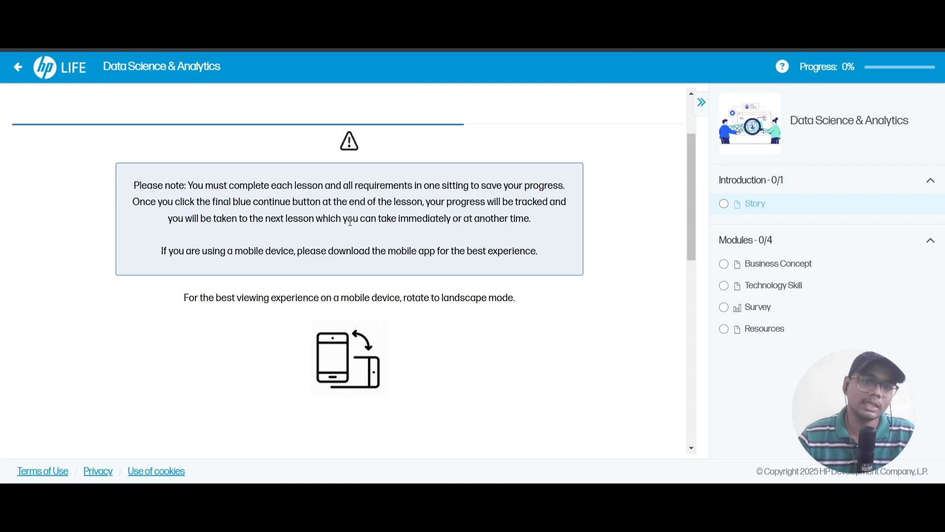
mouse_move(128, 218)
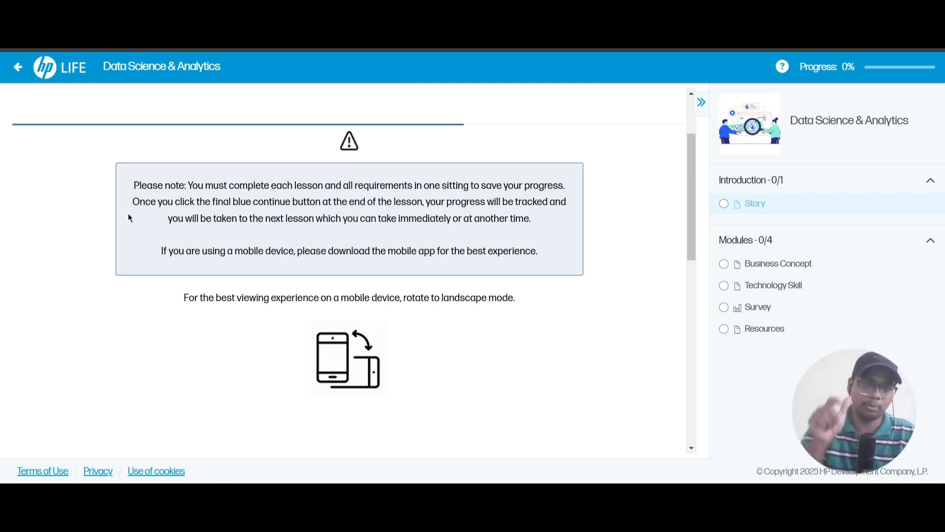
mouse_move(51, 337)
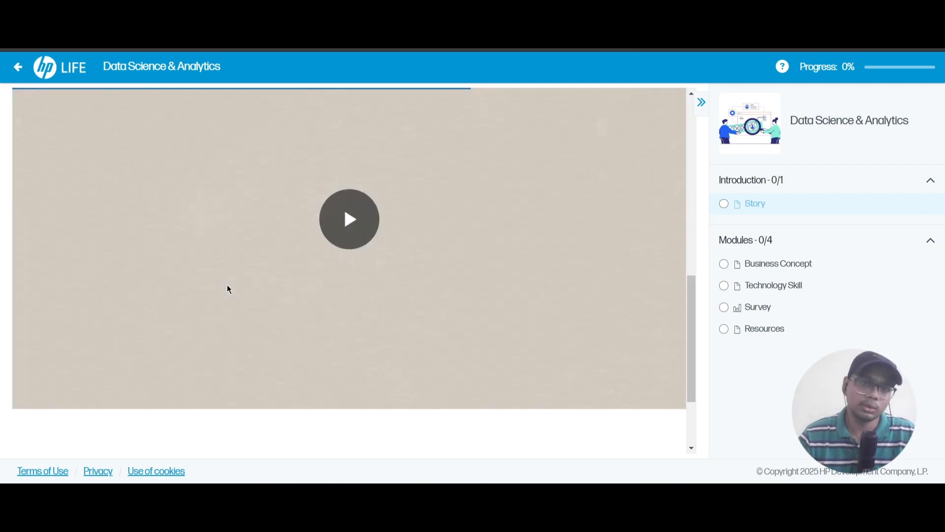
click(349, 218)
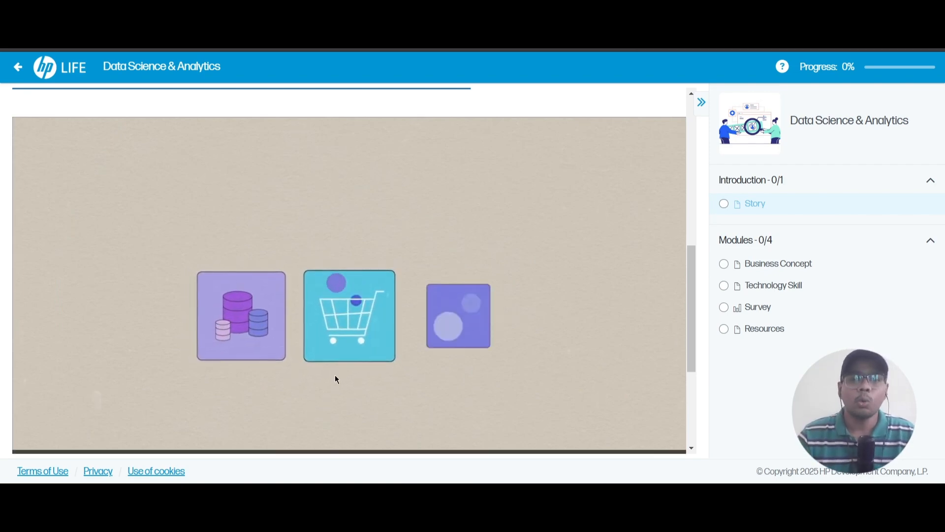
scroll(down, 3)
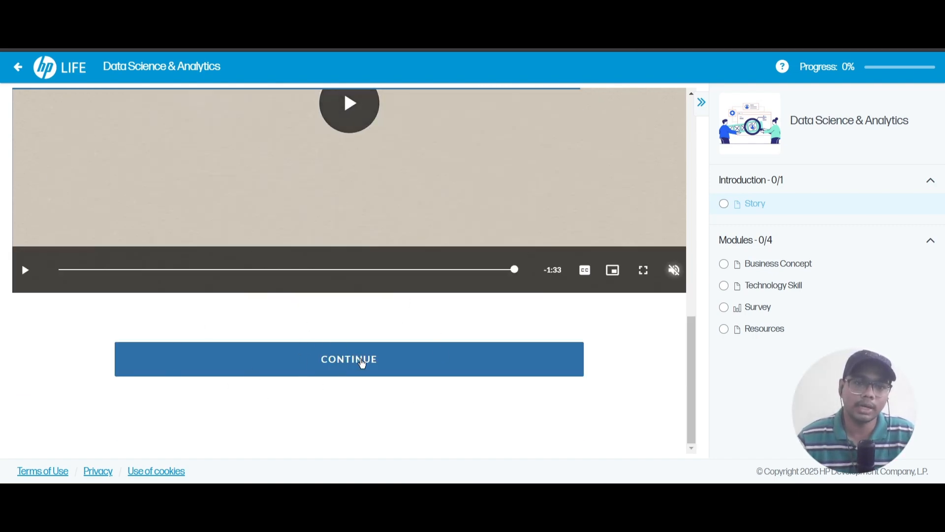
click(349, 359)
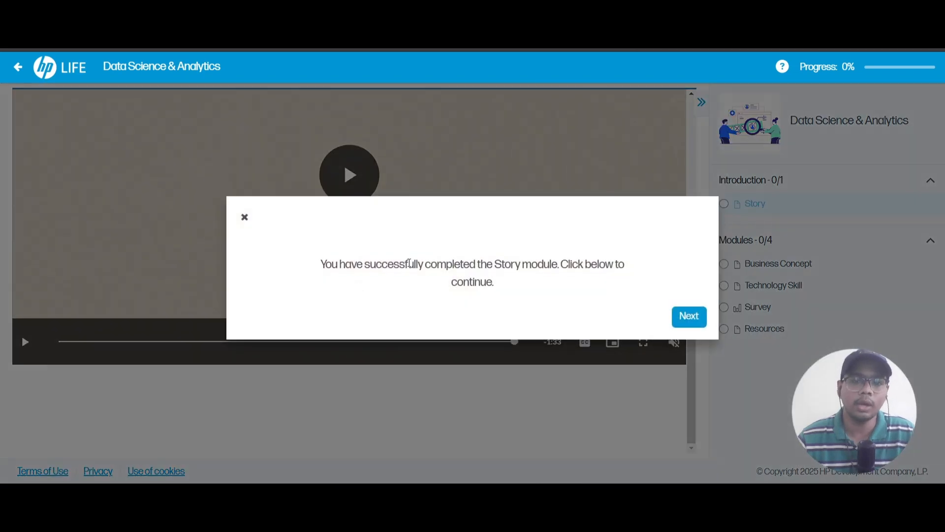
- Advance to the Business Concept lesson and unmute its video
click(689, 316)
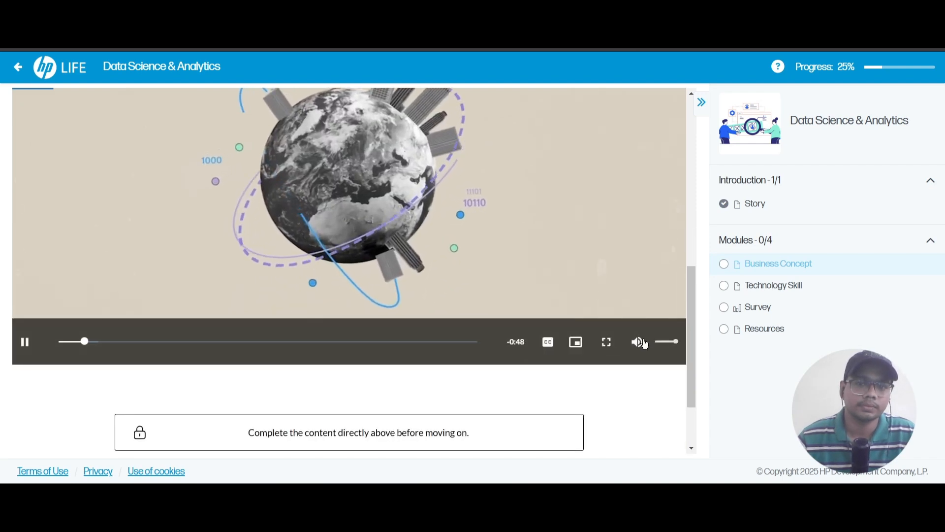
click(639, 342)
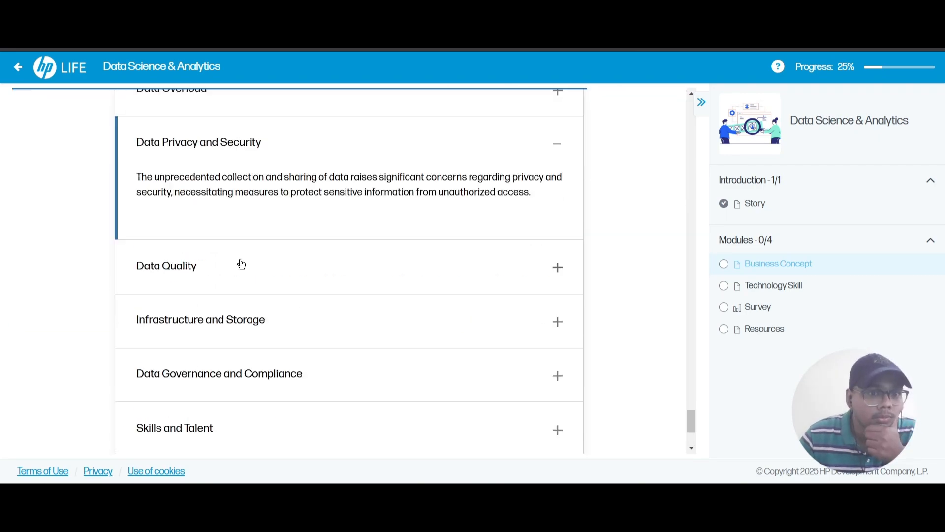
- Answer the Business Concept activity questions, choosing 'all of the above' for question 7
click(778, 263)
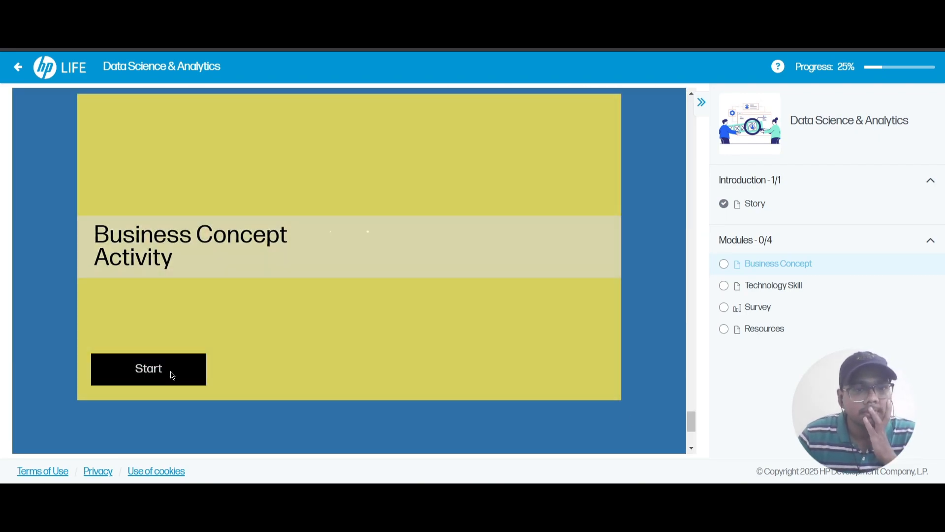
click(148, 369)
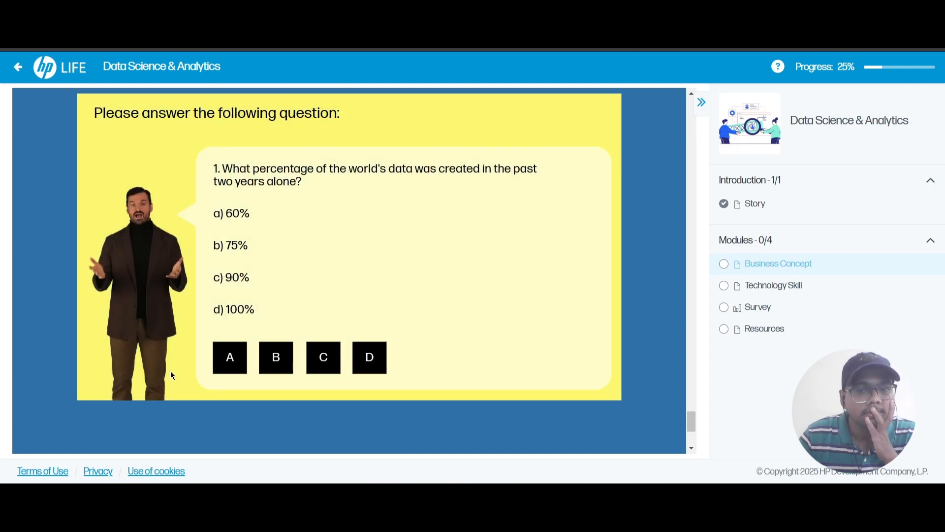
mouse_move(189, 388)
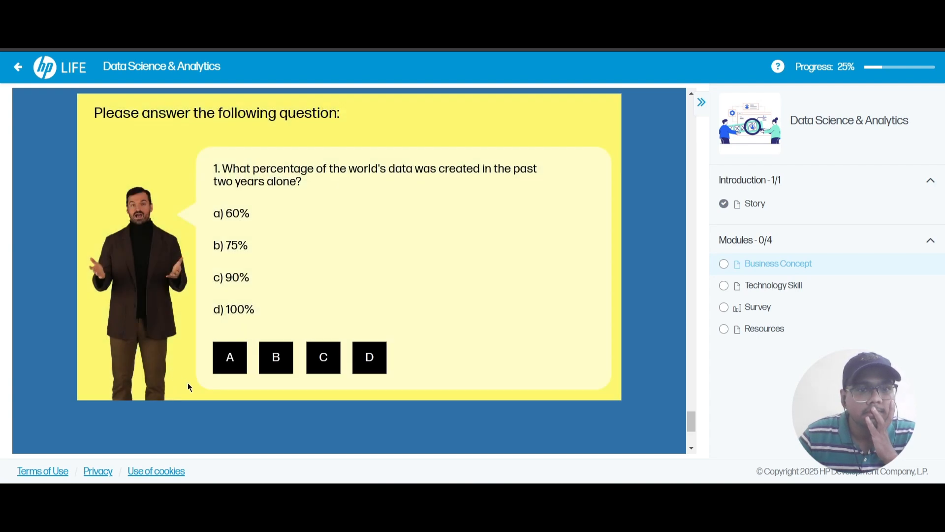
mouse_move(303, 363)
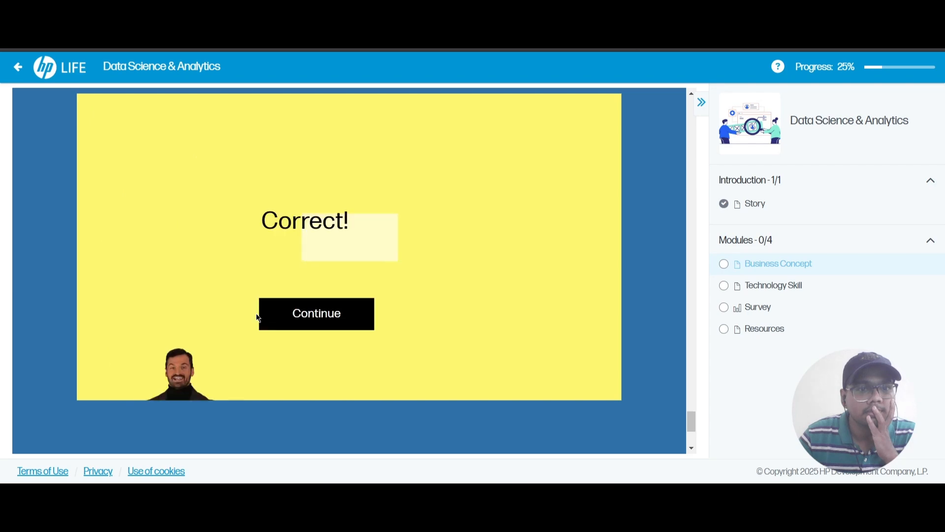
click(316, 314)
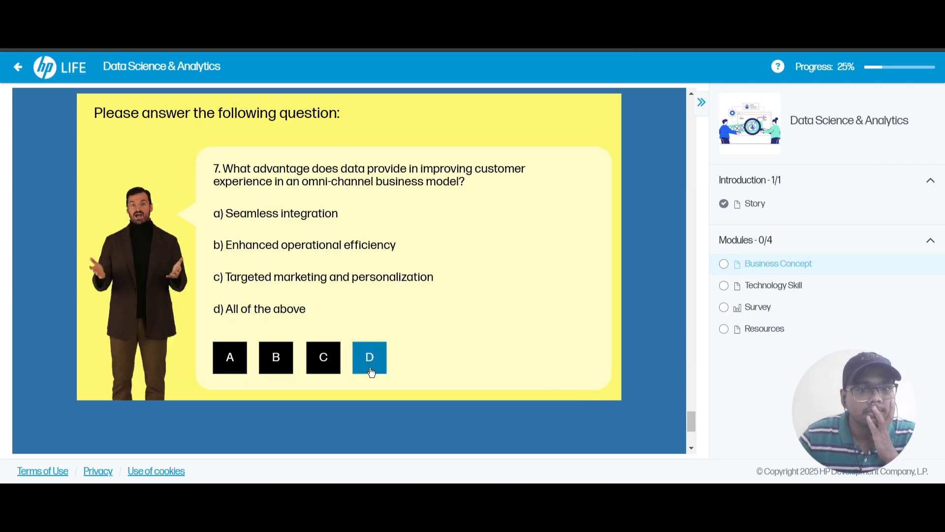
click(369, 357)
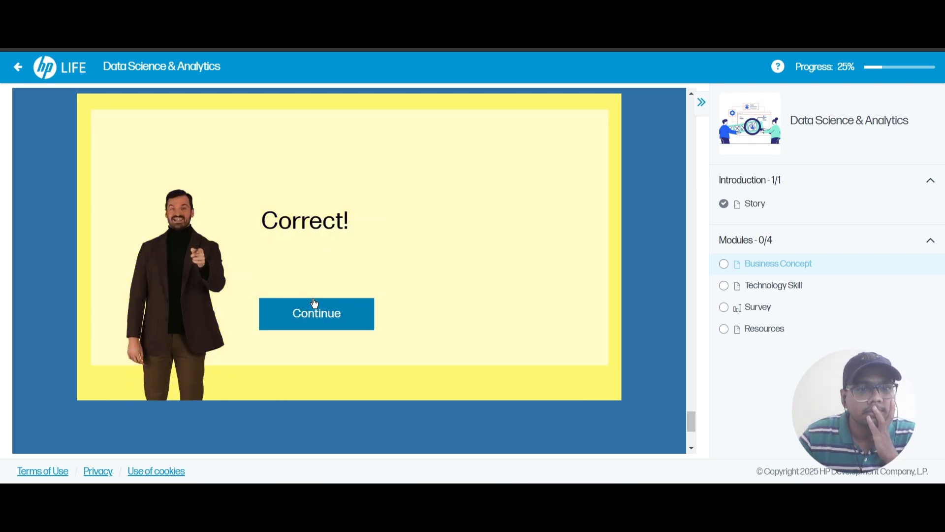
click(316, 313)
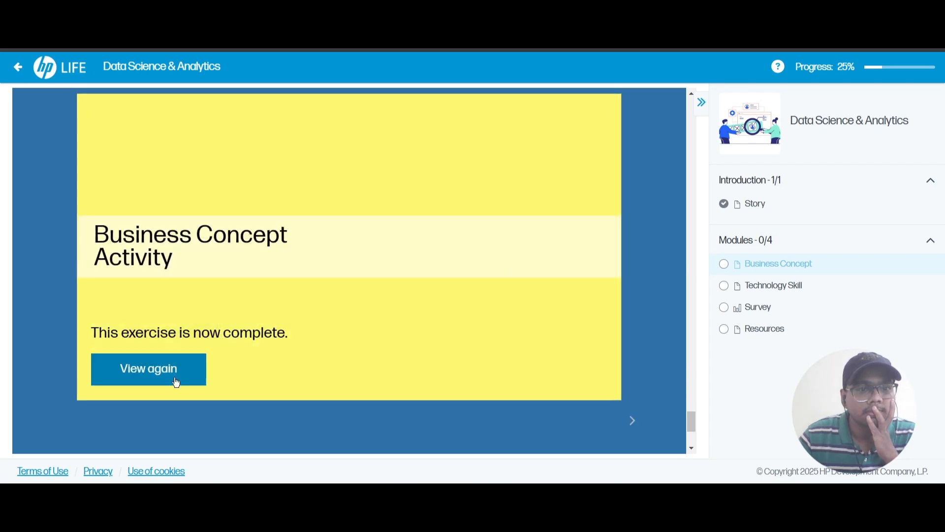
click(632, 420)
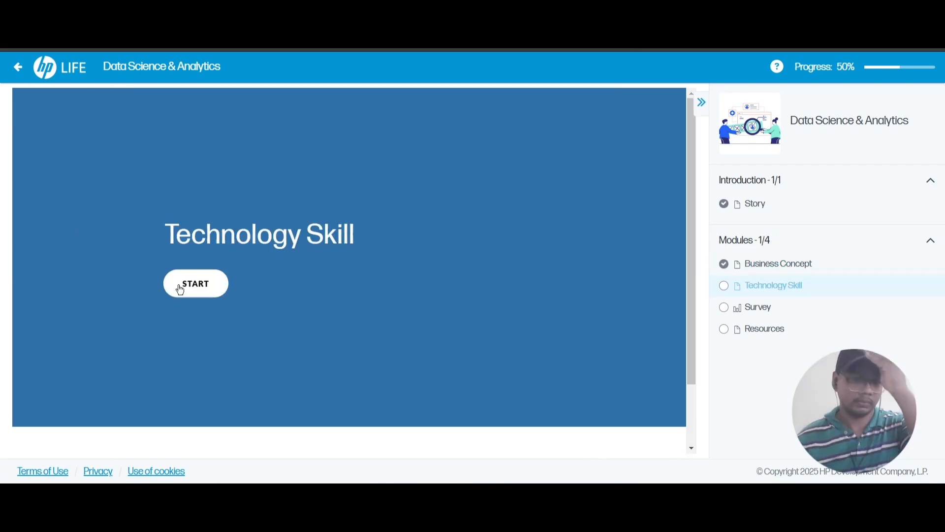
- Start the Technology Skill module and continue through its content
click(196, 284)
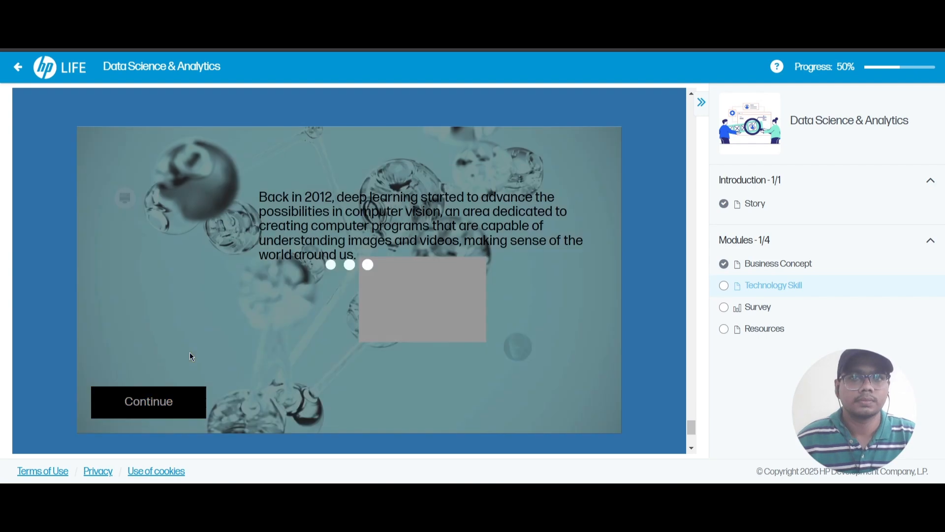
click(148, 401)
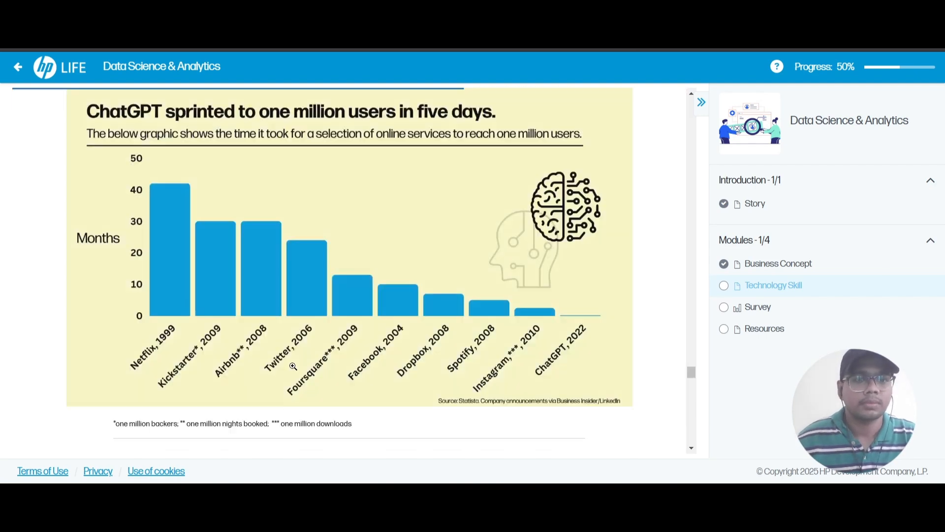
click(757, 306)
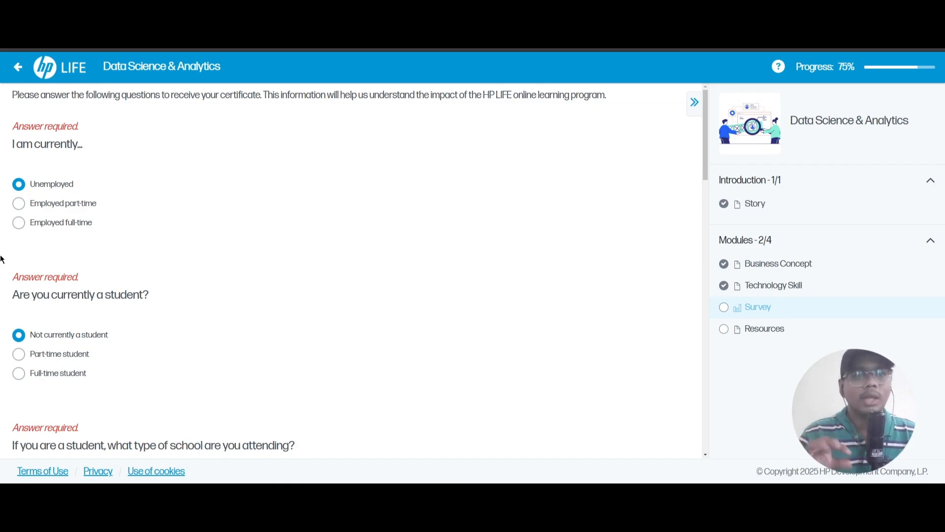
- Download the Data Science & Analytics completion certificate
scroll(down, 3)
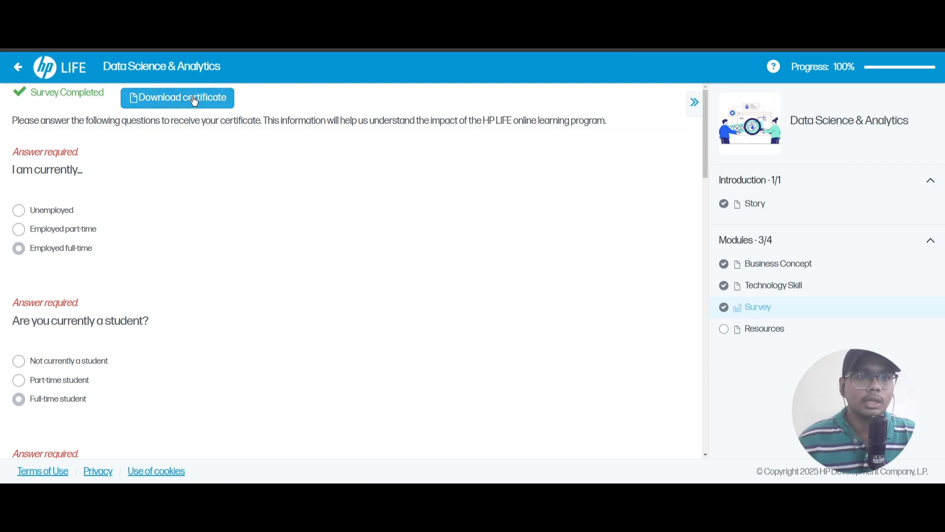
click(177, 97)
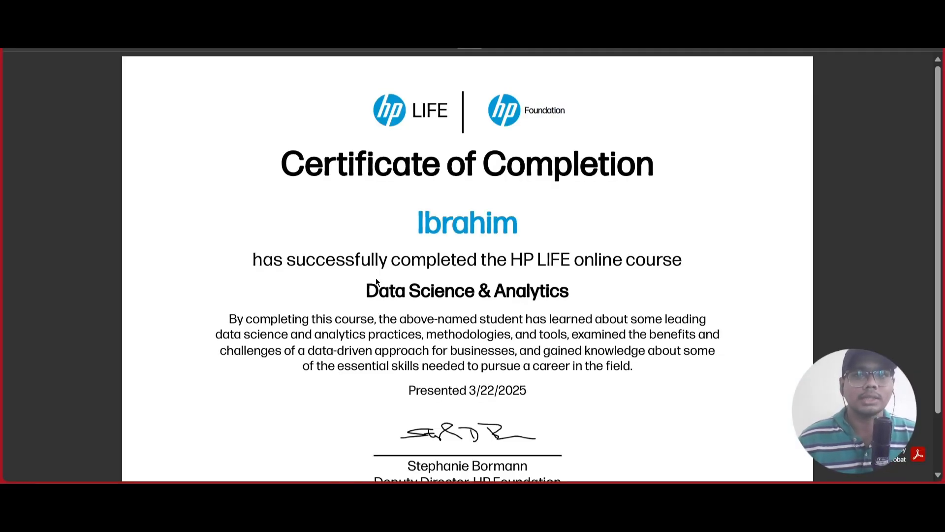
mouse_move(939, 161)
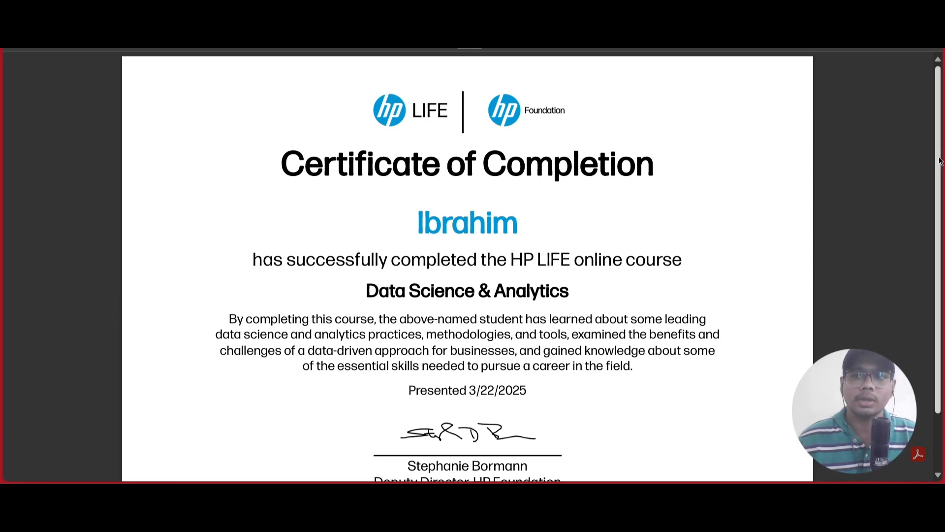
scroll(up, 3)
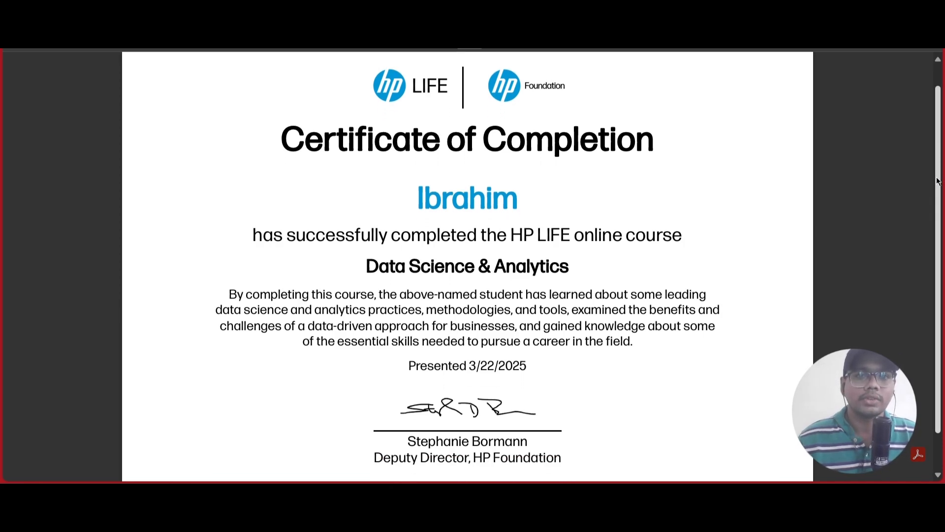
mouse_move(330, 208)
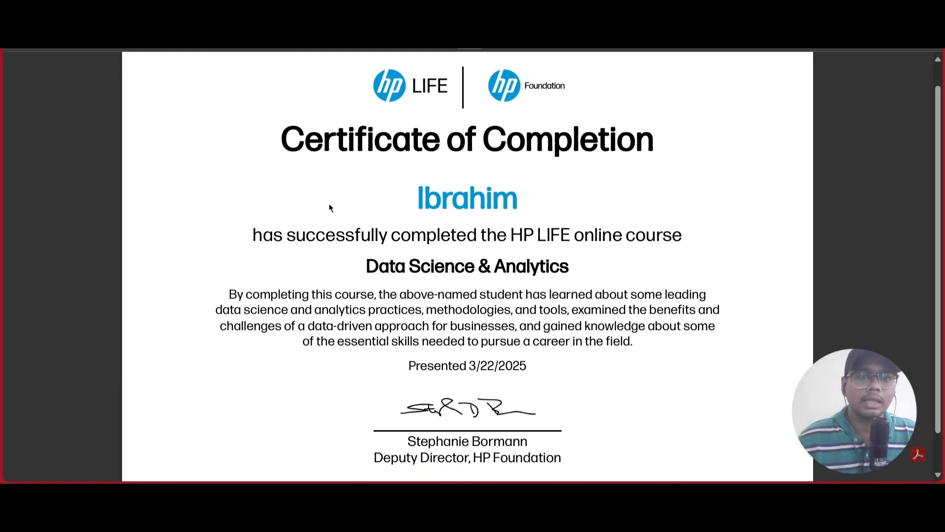
mouse_move(546, 236)
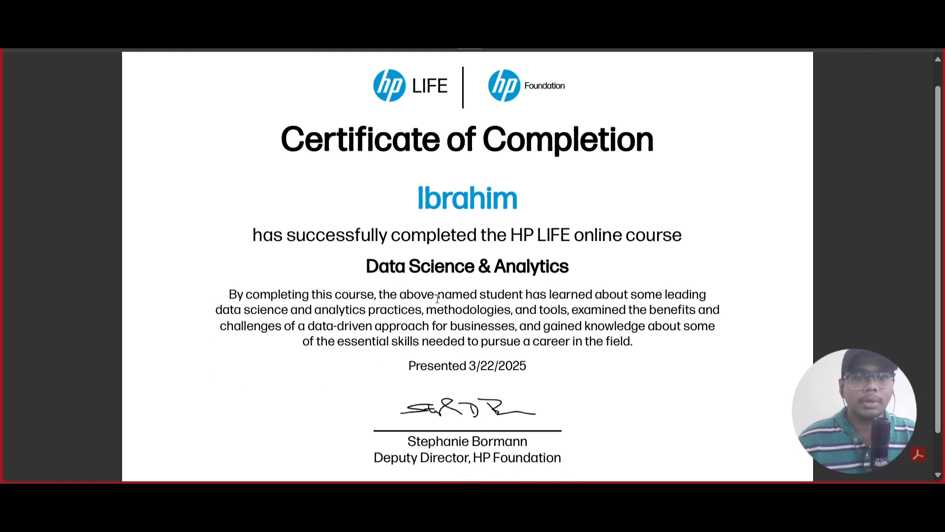
mouse_move(496, 202)
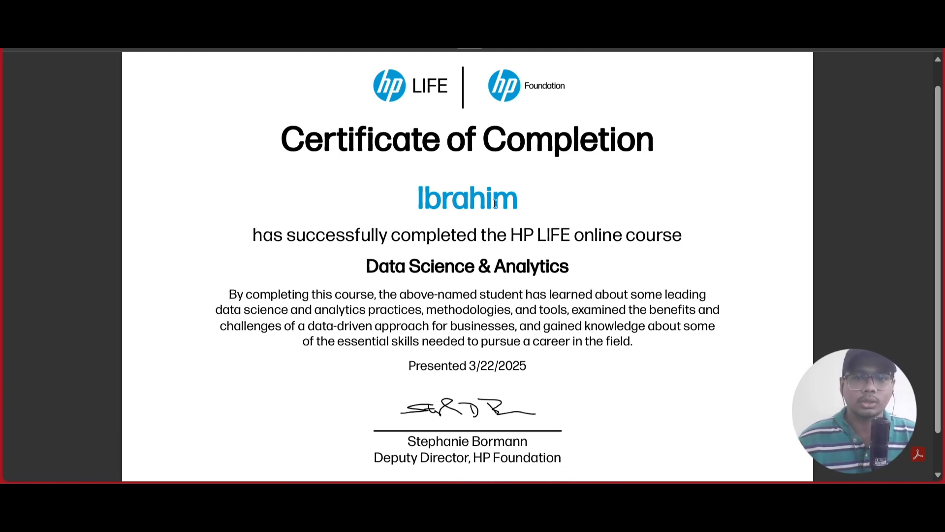
mouse_move(718, 295)
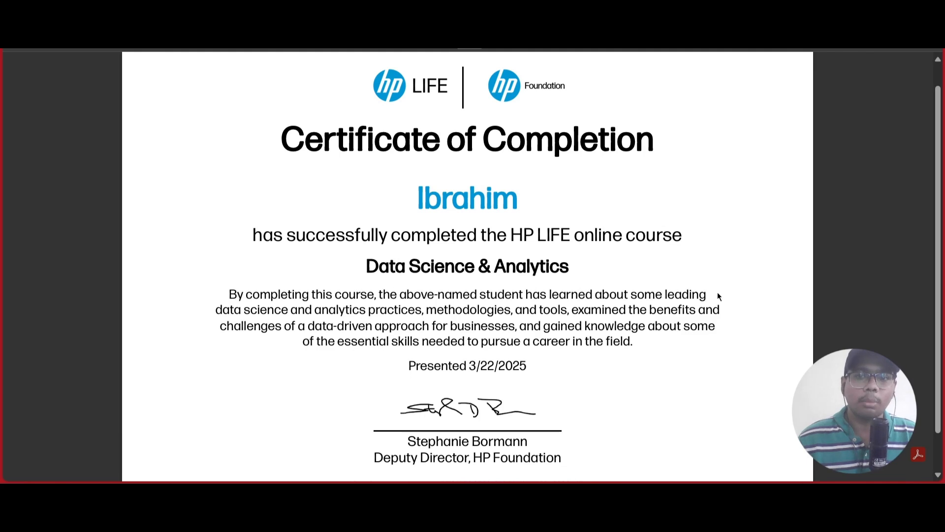
mouse_move(341, 312)
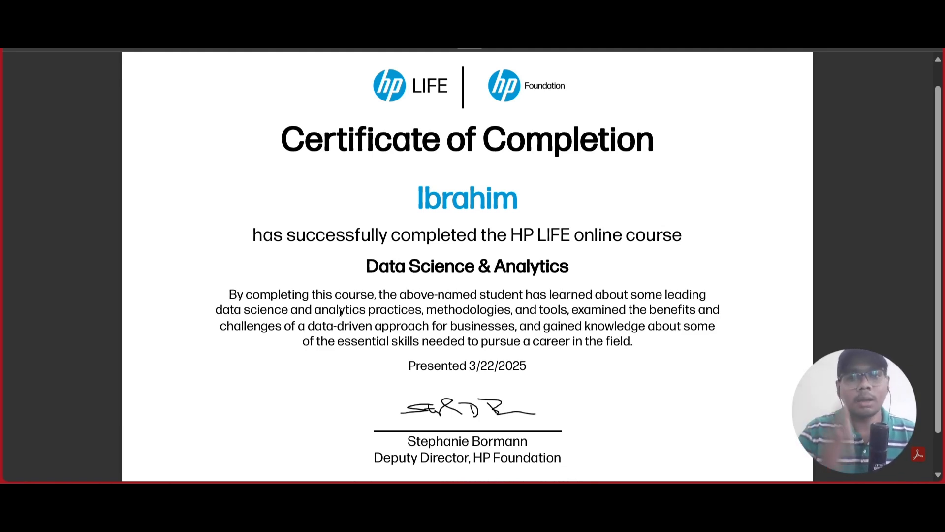
scroll(down, 3)
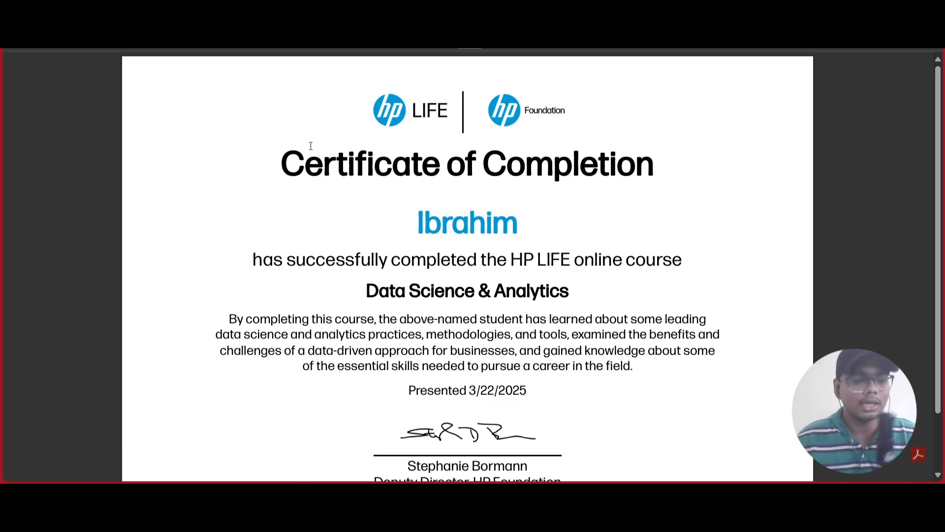
scroll(down, 3)
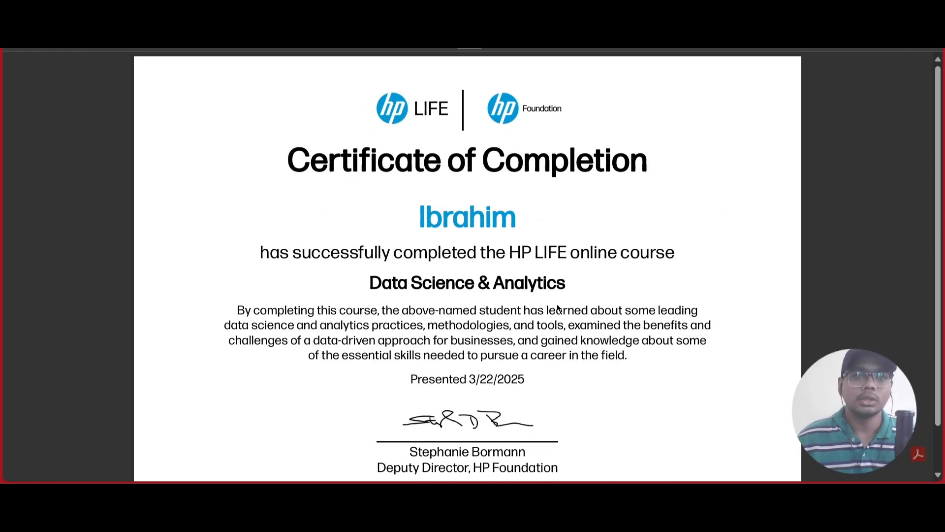
mouse_move(146, 335)
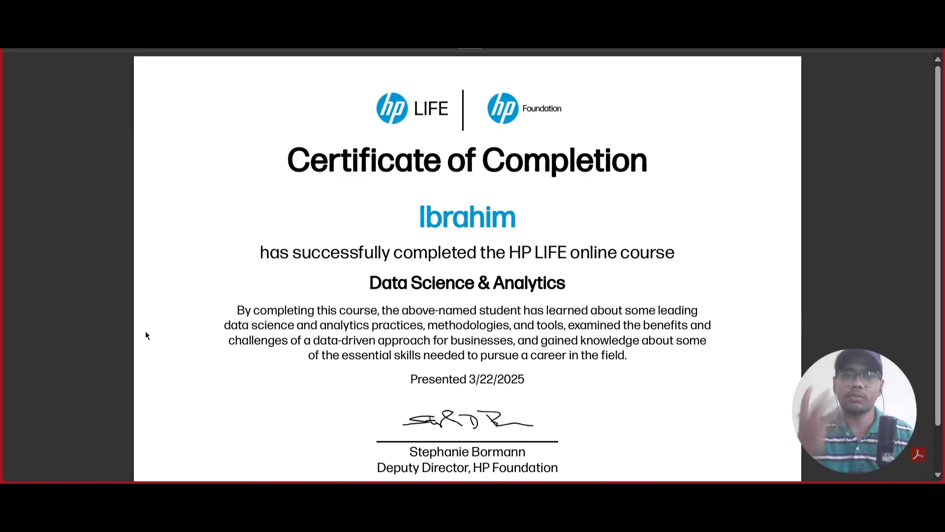